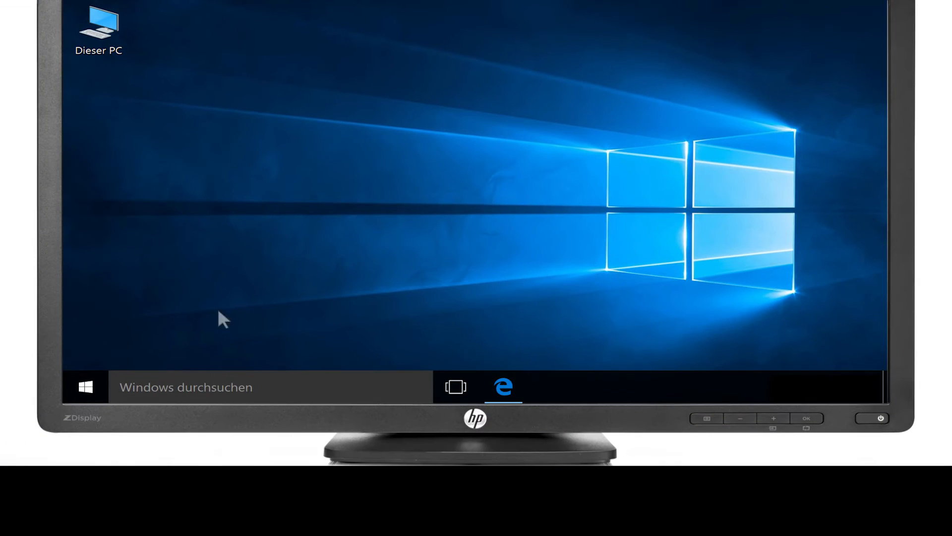
Search the taskbar for 'Geräte-Manager' and launch Device Manager from the results
{"action": "type", "text": "Geräte-Manager"}
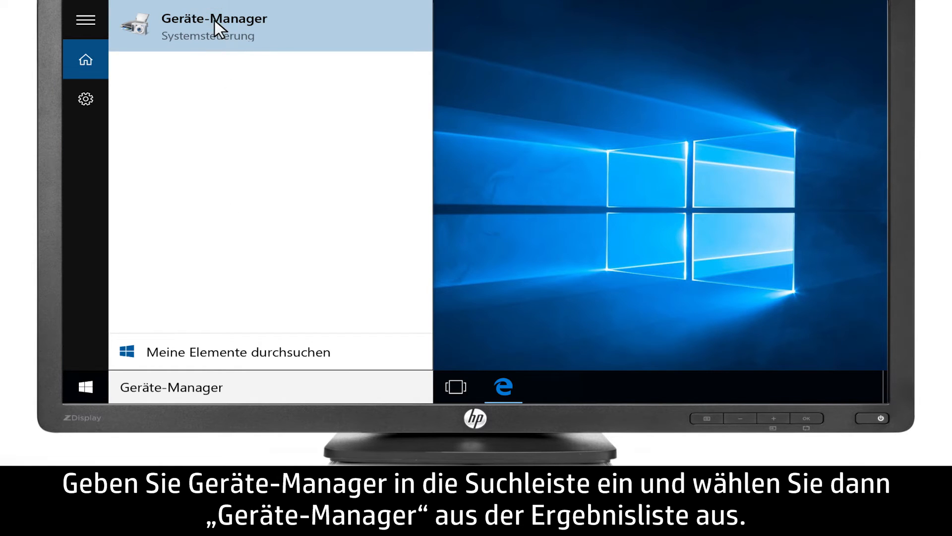
{"action": "left_click", "coordinate": [213, 23]}
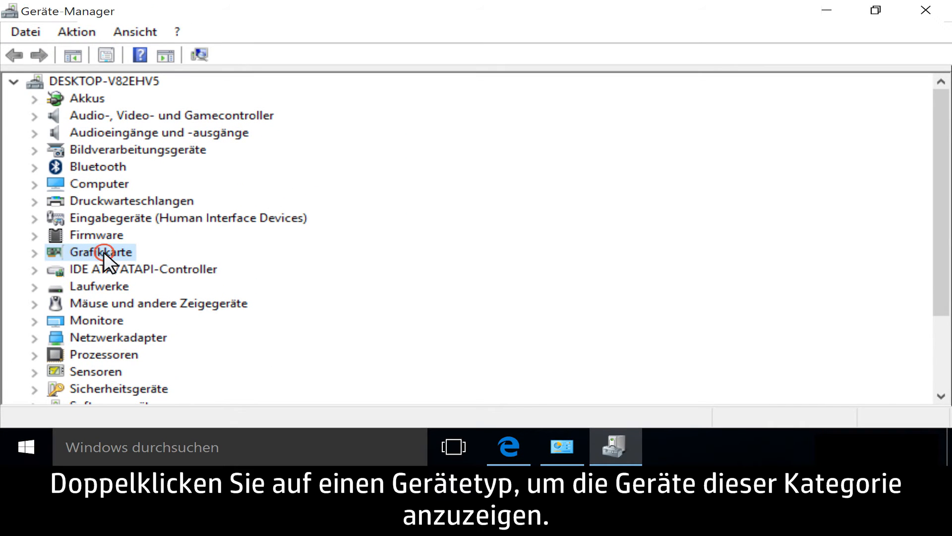
Expand Grafikkarte and bring up the Intel(R) HD Graphics 5500 context menu
{"action": "double_click", "coordinate": [100, 252]}
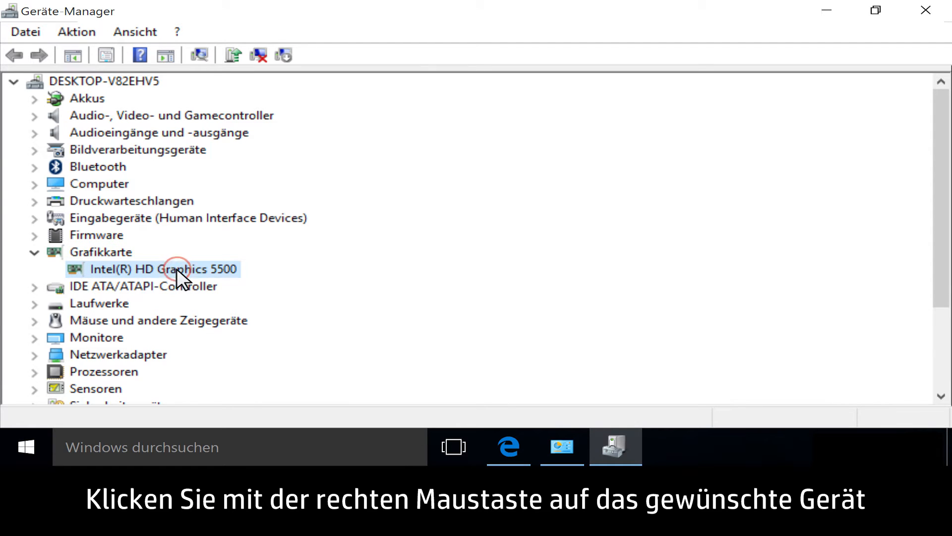
{"action": "right_click", "coordinate": [176, 270]}
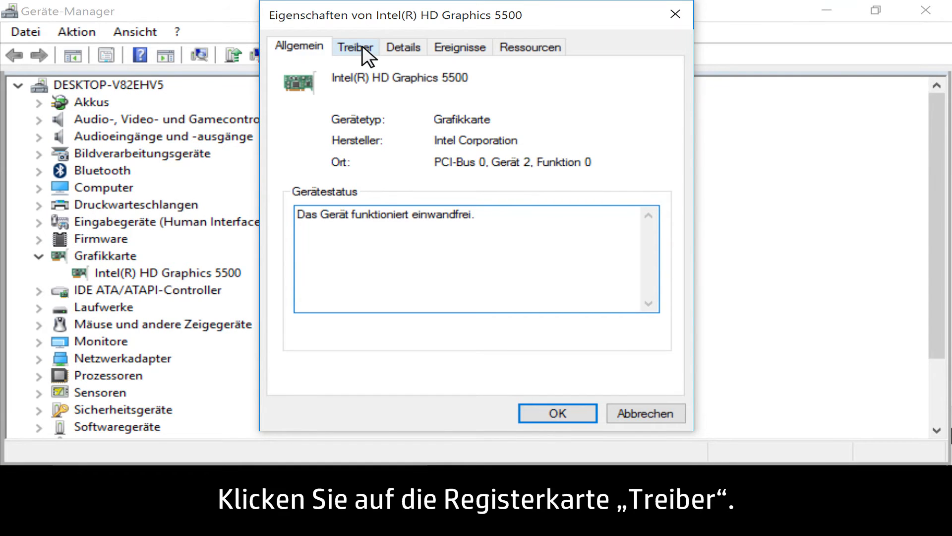
On the Treiber tab, roll back the Intel HD Graphics 5500 driver and confirm with Ja
{"action": "left_click", "coordinate": [356, 46]}
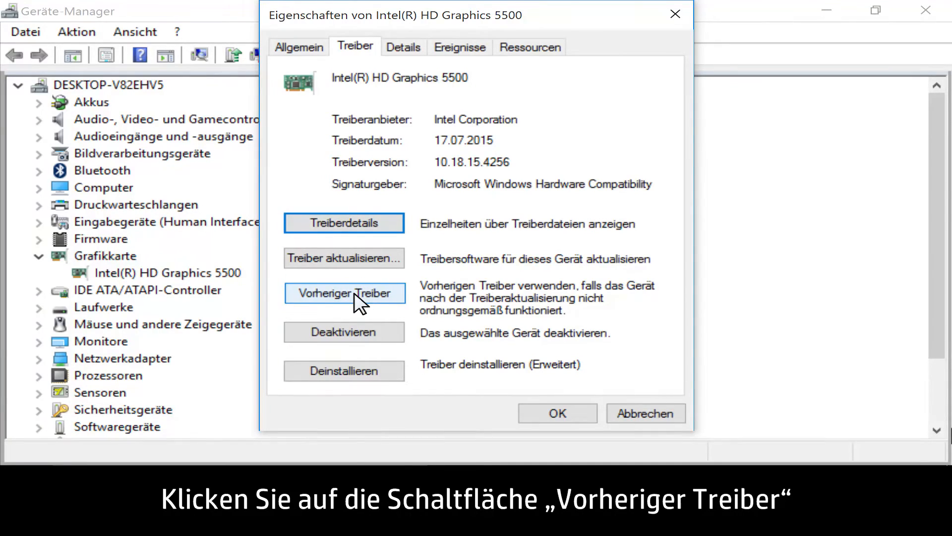
{"action": "left_click", "coordinate": [343, 293]}
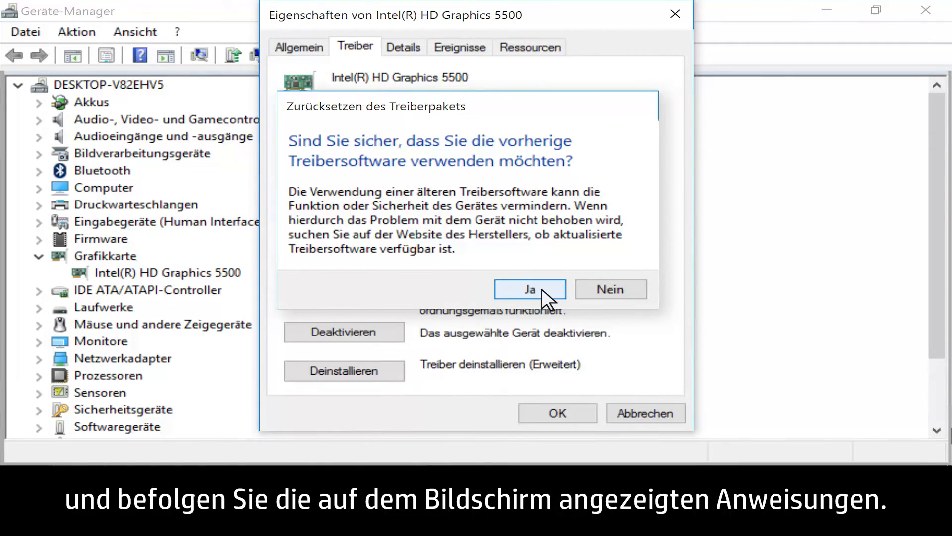
{"action": "left_click", "coordinate": [530, 289]}
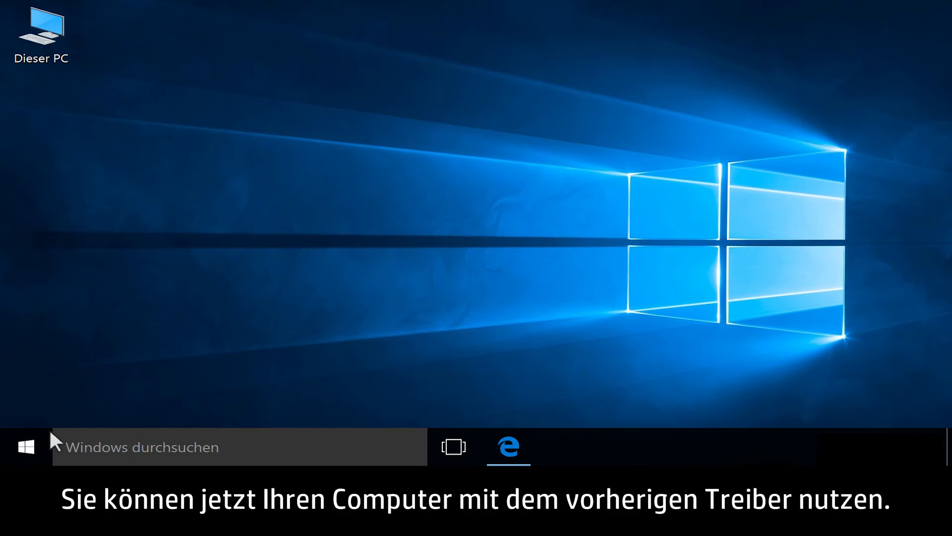
Choose Neu starten from the Start menu's Ein/Aus options
{"action": "left_click", "coordinate": [27, 448]}
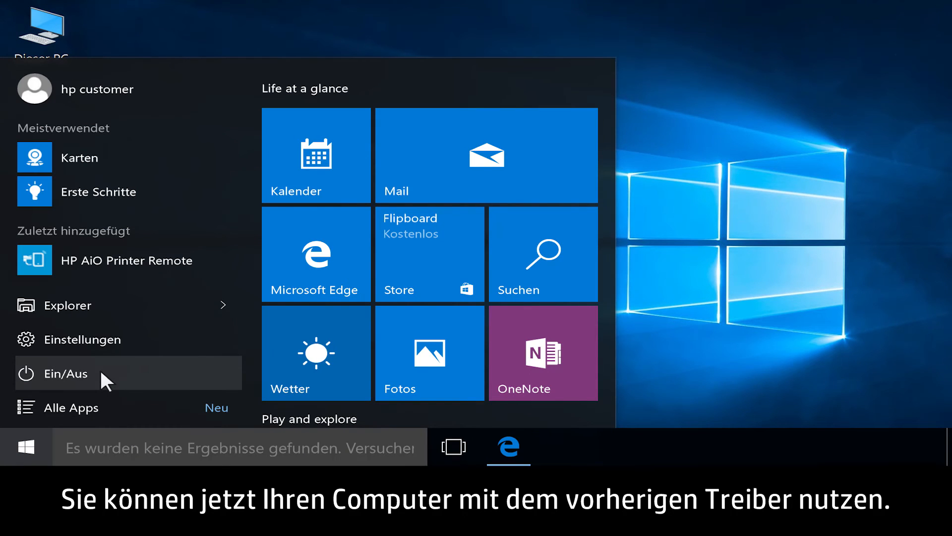
{"action": "left_click", "coordinate": [66, 373]}
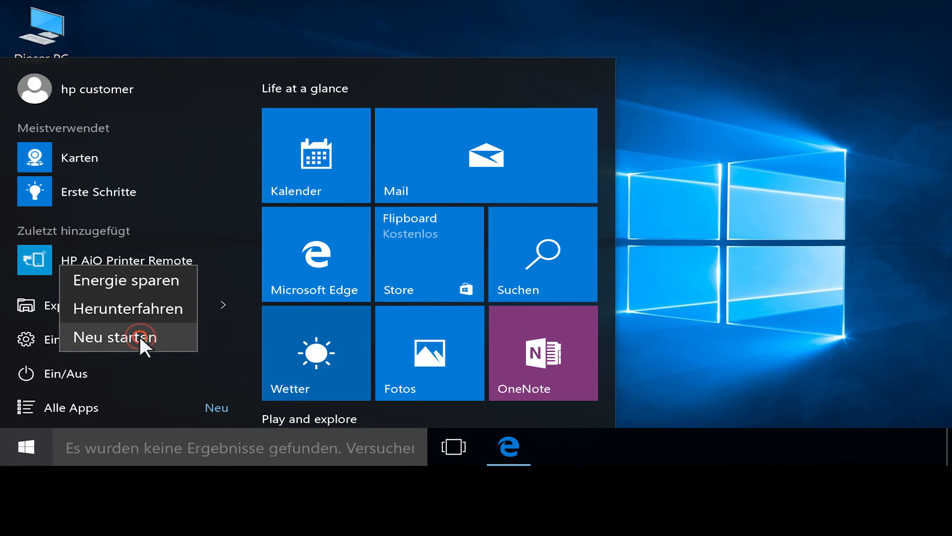
{"action": "left_click", "coordinate": [128, 338]}
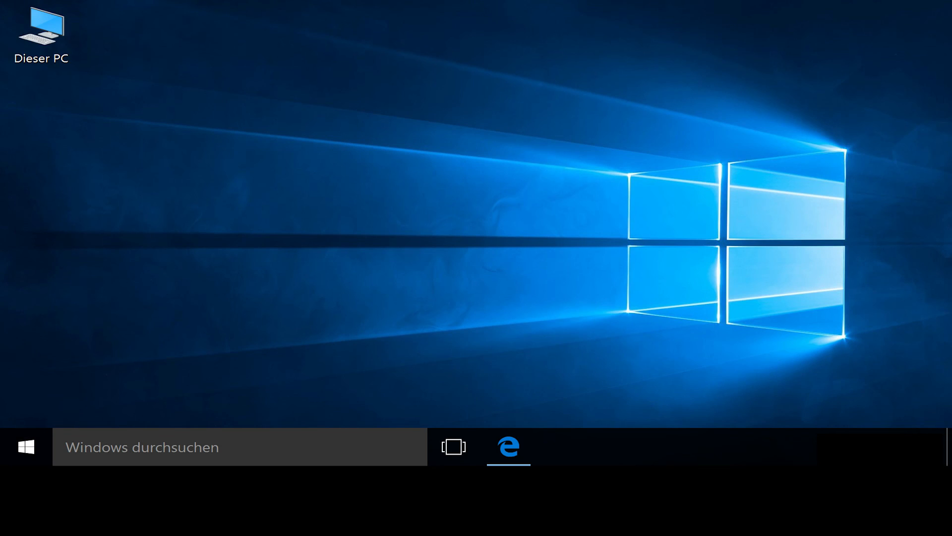